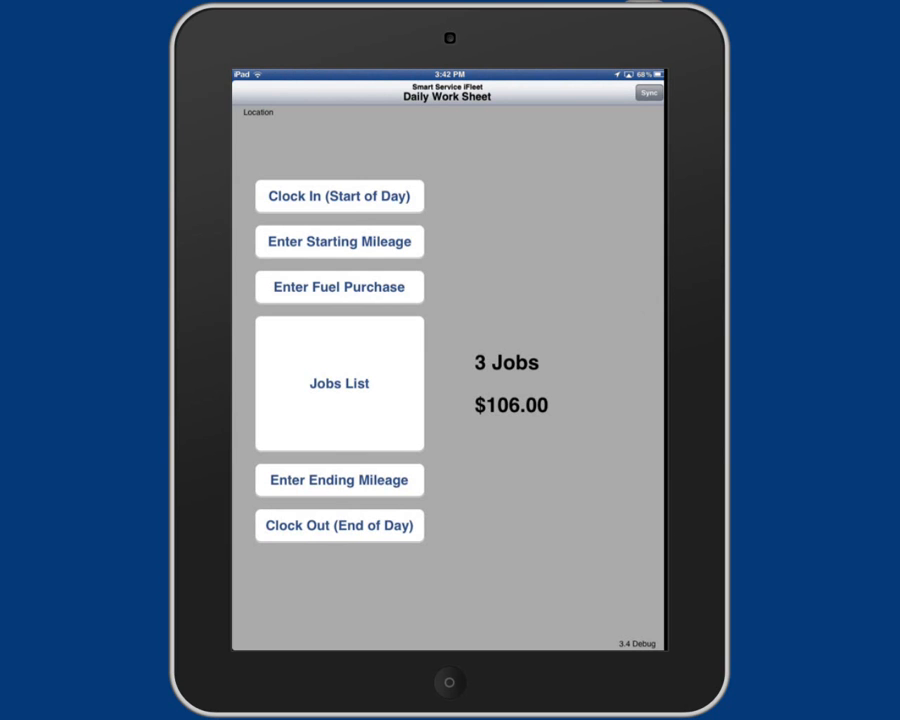
Clock in for the start of the day at 3:42 PM on the Daily Work Sheet.
{"action": "left_click", "coordinate": [338, 196]}
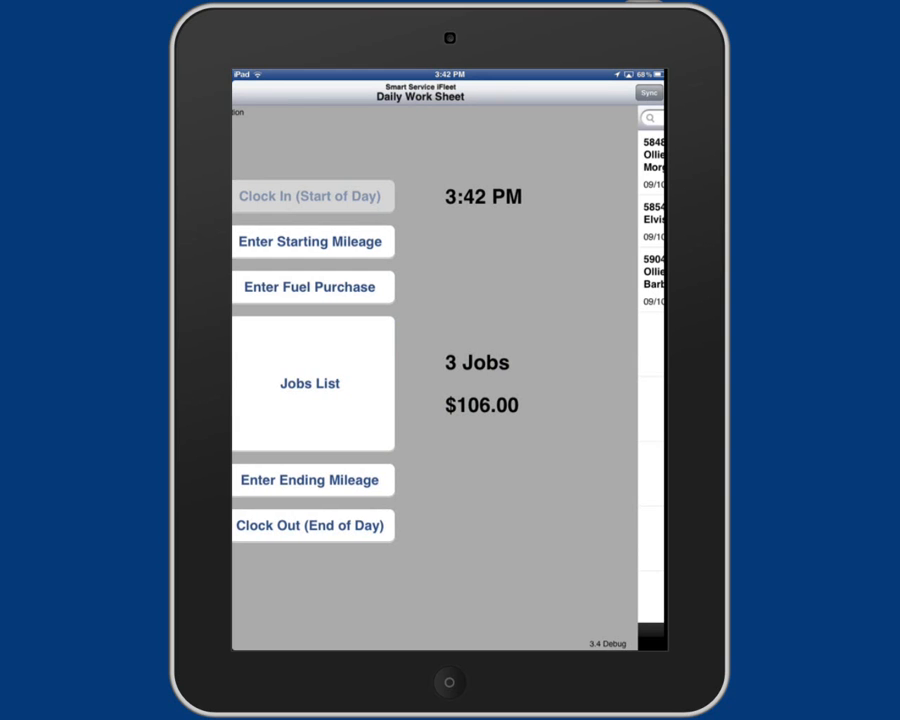
{"action": "left_click", "coordinate": [312, 384]}
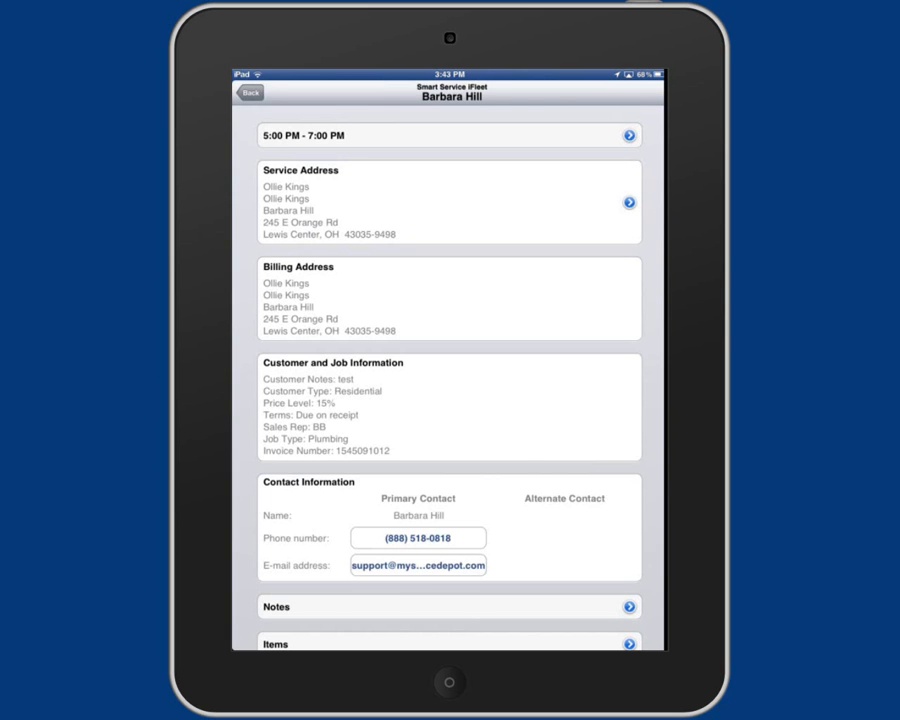
{"action": "left_click", "coordinate": [628, 200]}
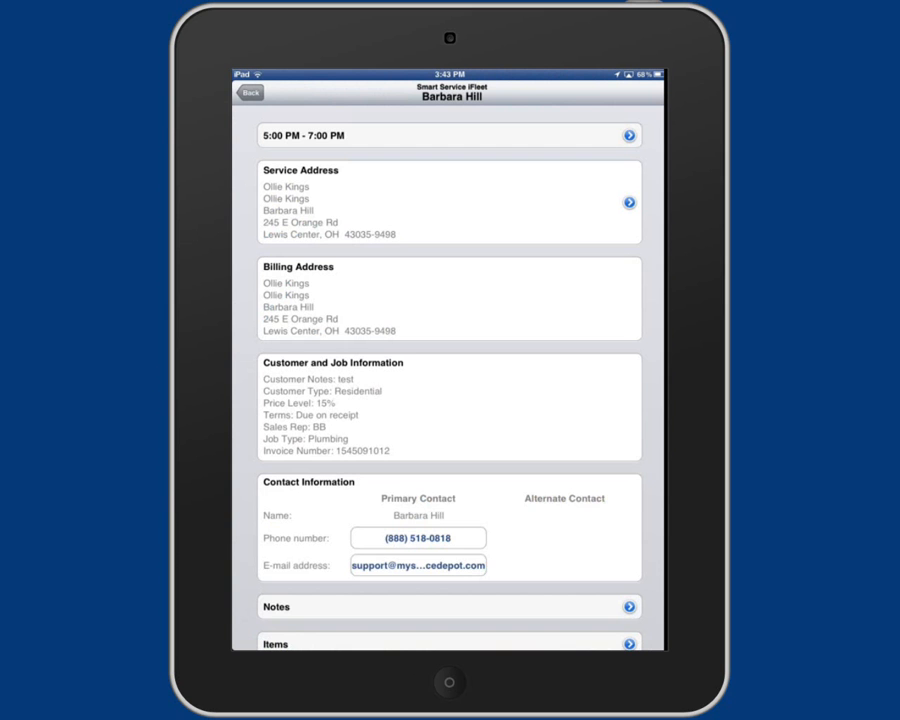
{"action": "scroll", "scroll_direction": "up", "scroll_amount": 3}
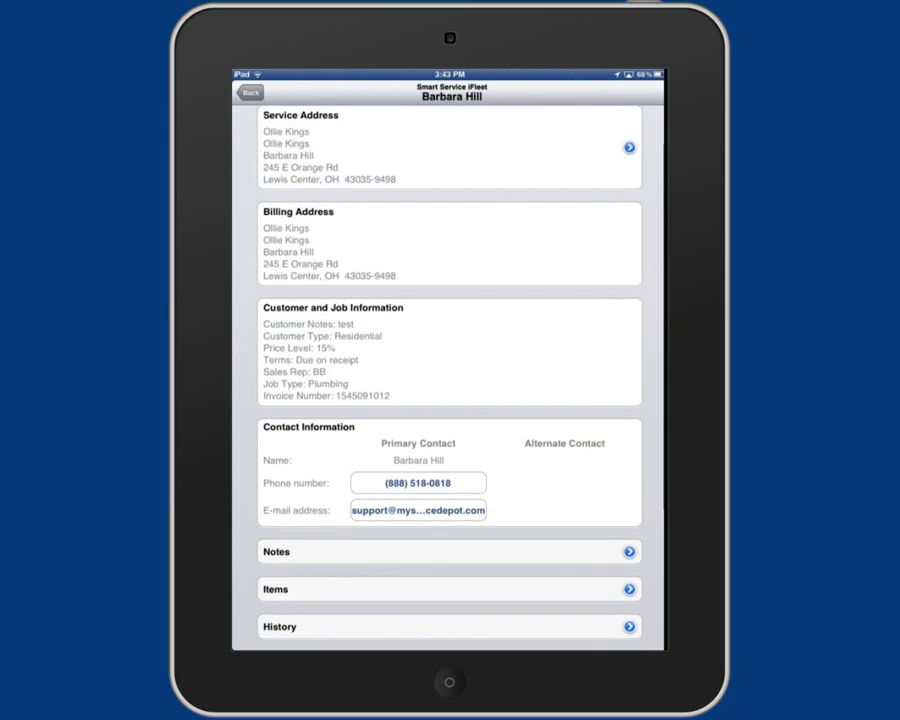
{"action": "scroll", "scroll_direction": "down", "scroll_amount": 3}
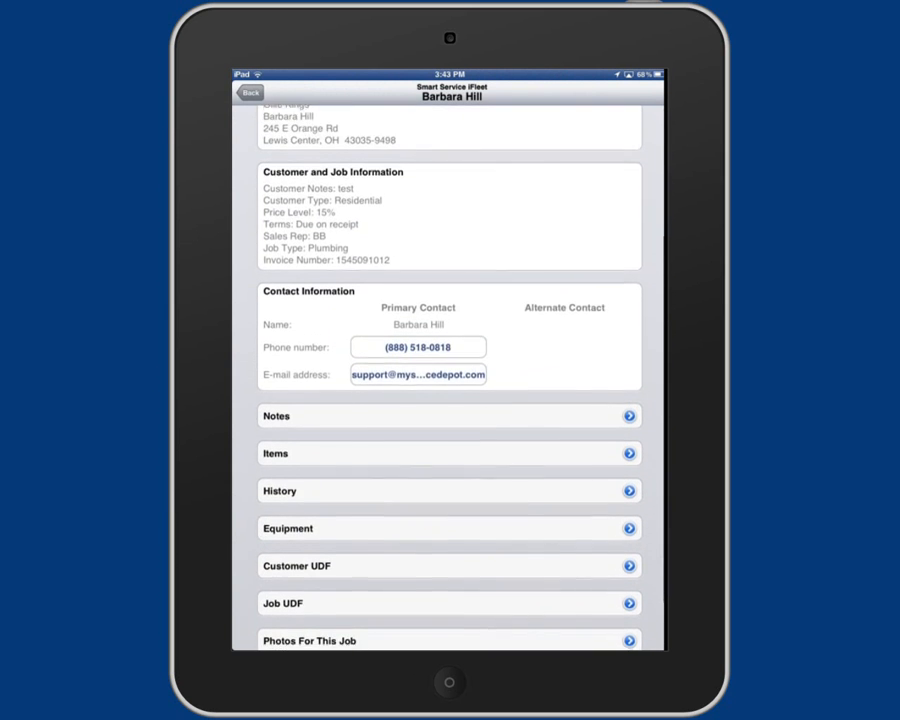
{"action": "scroll", "scroll_direction": "up", "scroll_amount": 3}
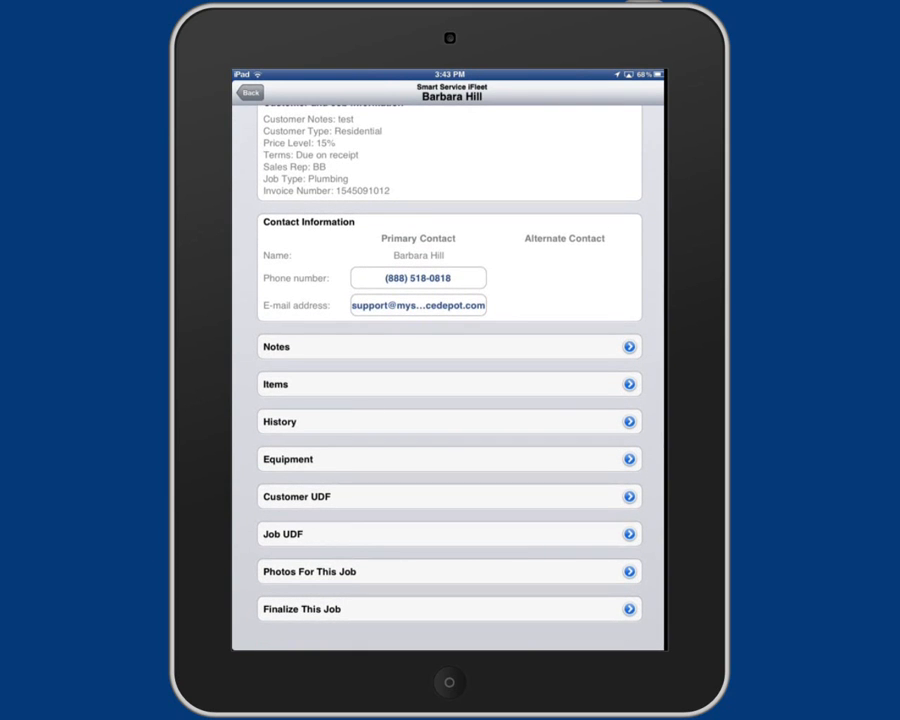
Add a timestamped Sep 10, 2012 3:43 PM job note reading 'installed' and save it.
{"action": "left_click", "coordinate": [448, 346]}
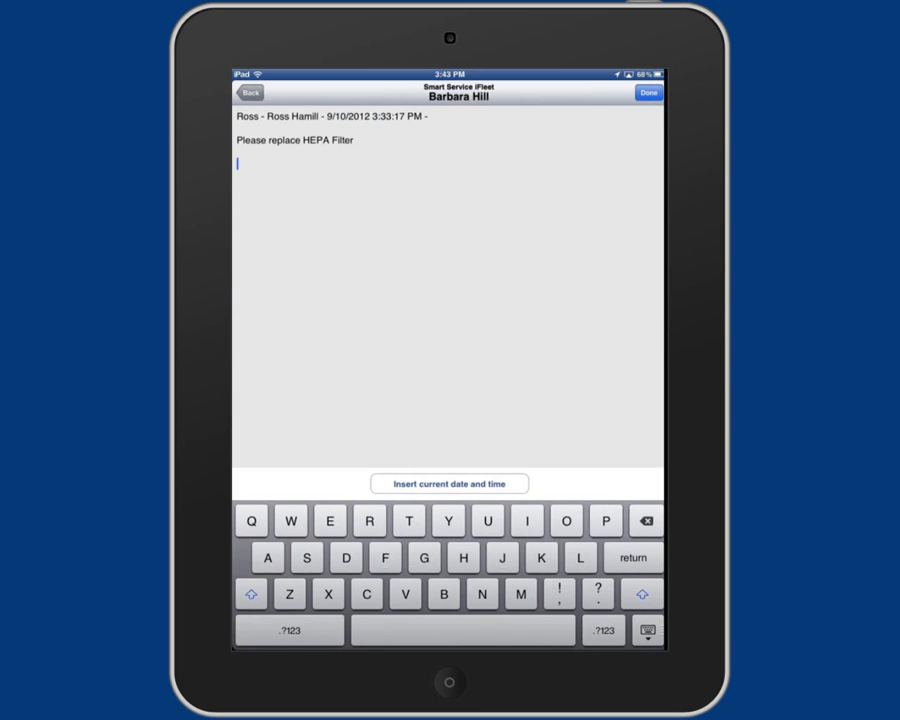
{"action": "left_click", "coordinate": [448, 482]}
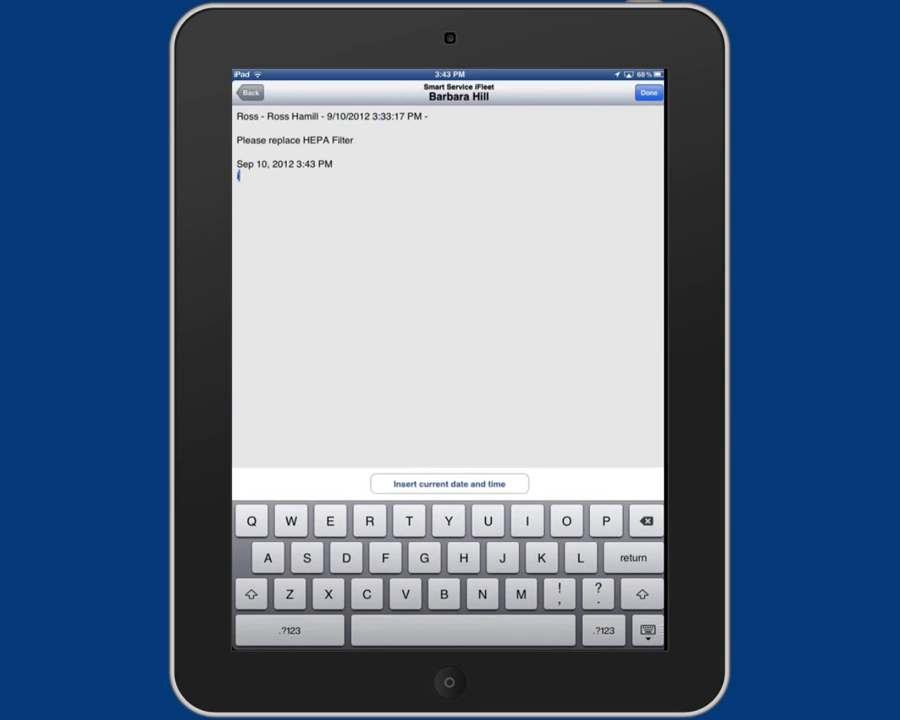
{"action": "type", "text": "install"}
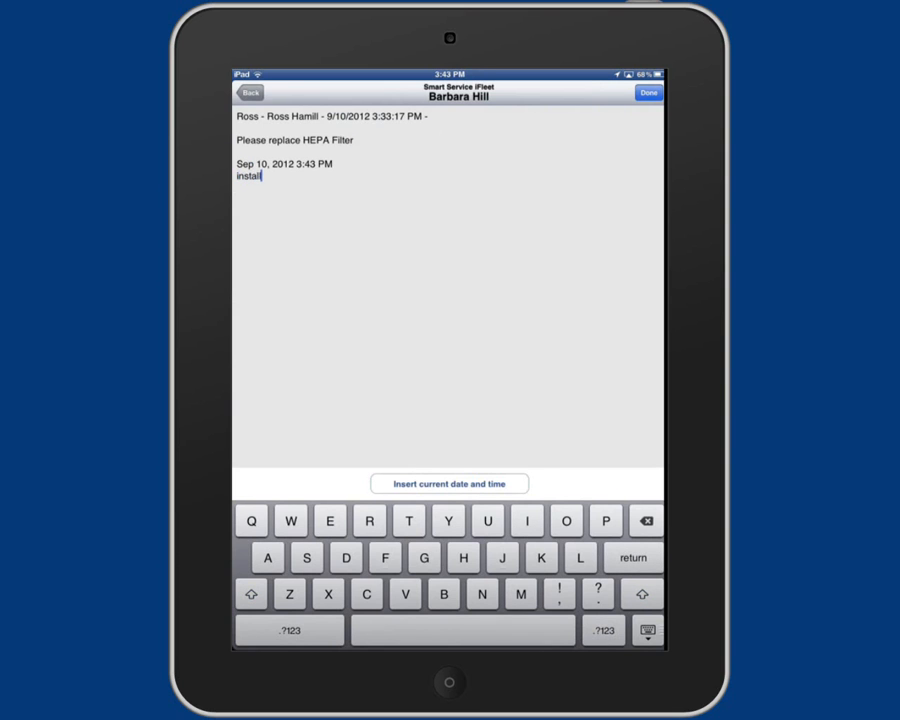
{"action": "type", "text": "ed"}
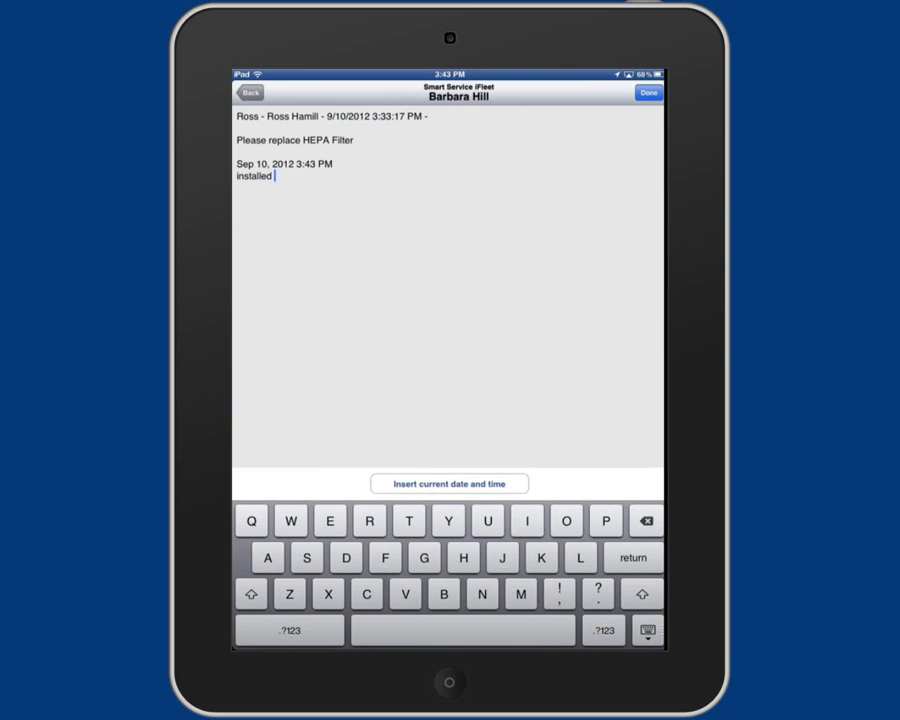
{"action": "left_click", "coordinate": [648, 92]}
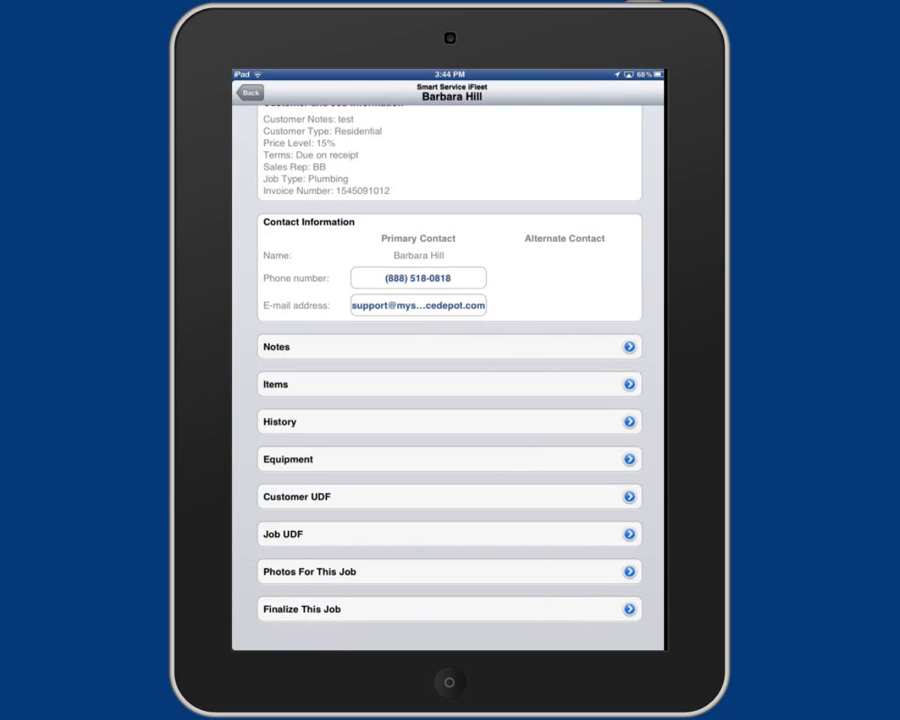
Add an HVAC Repair item at rate 85, bringing the job total to $208.25.
{"action": "left_click", "coordinate": [448, 384]}
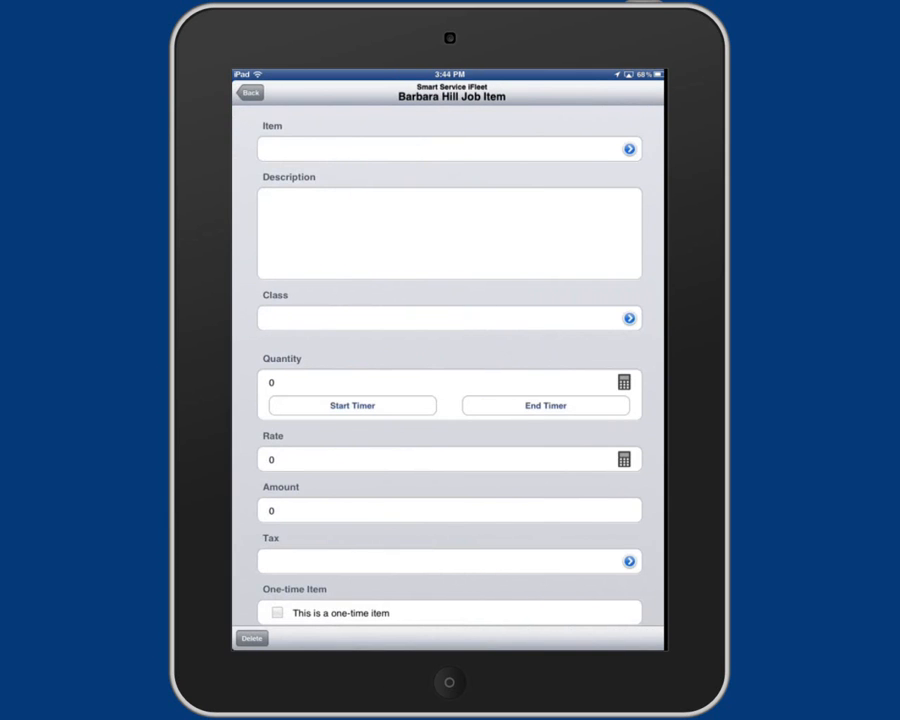
{"action": "left_click", "coordinate": [628, 148]}
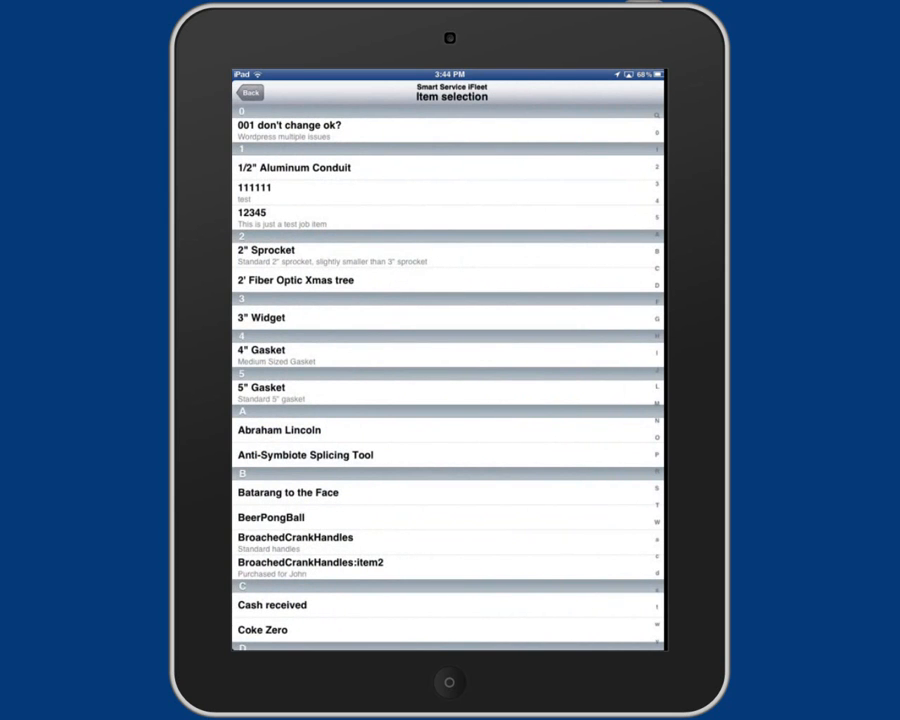
{"action": "scroll", "scroll_direction": "down", "scroll_amount": 3}
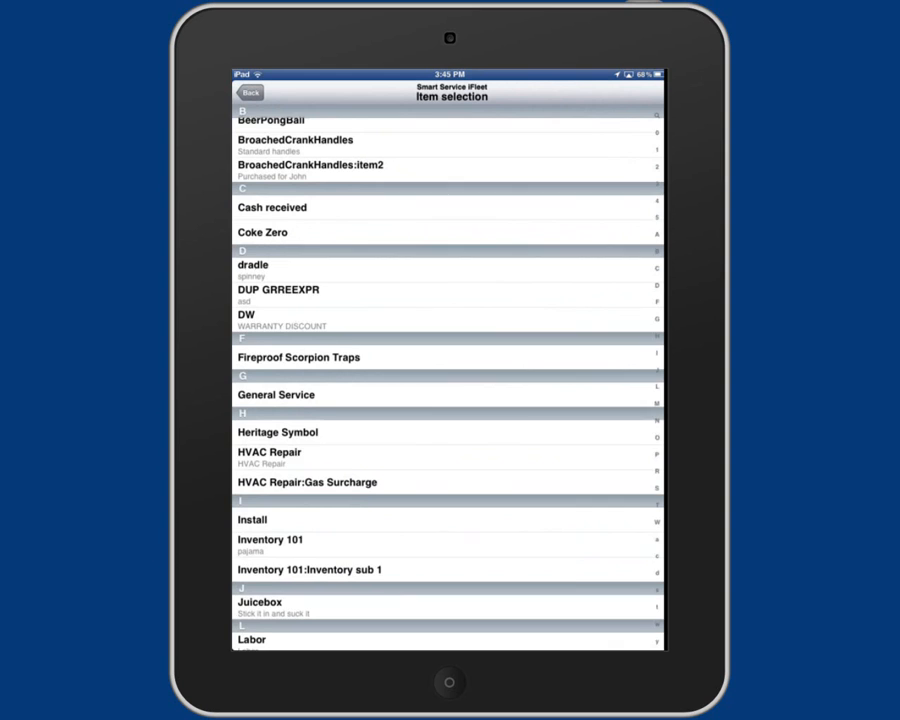
{"action": "left_click", "coordinate": [270, 452]}
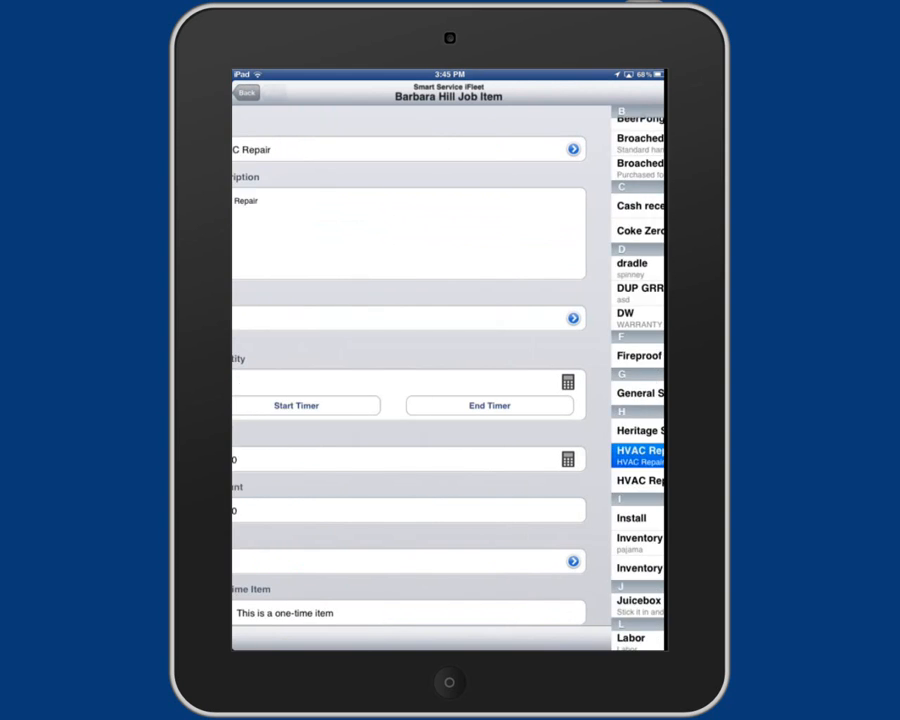
{"action": "left_click", "coordinate": [638, 456]}
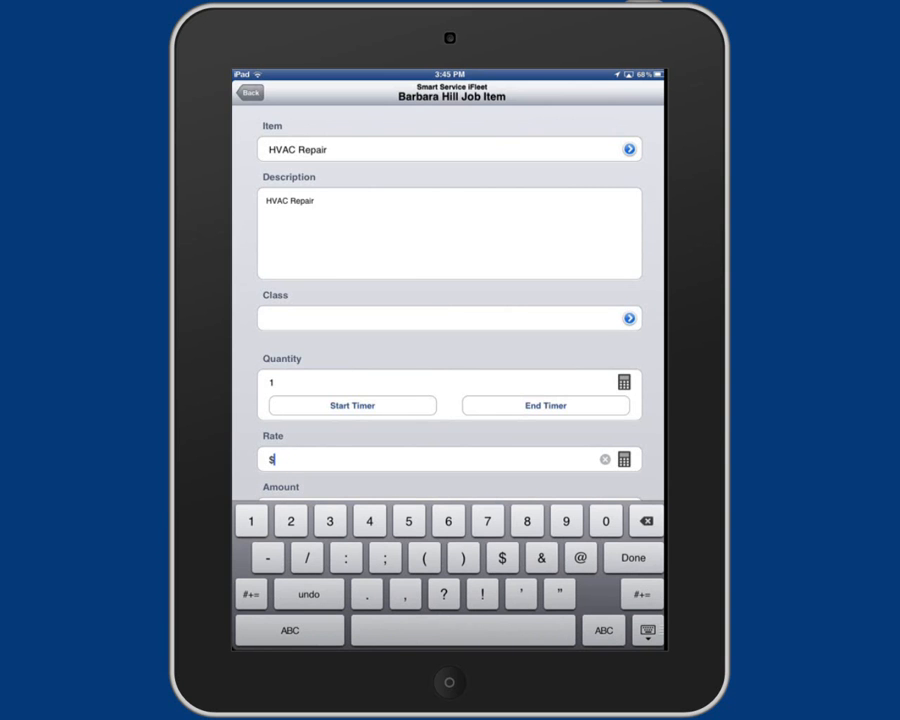
{"action": "type", "text": "85"}
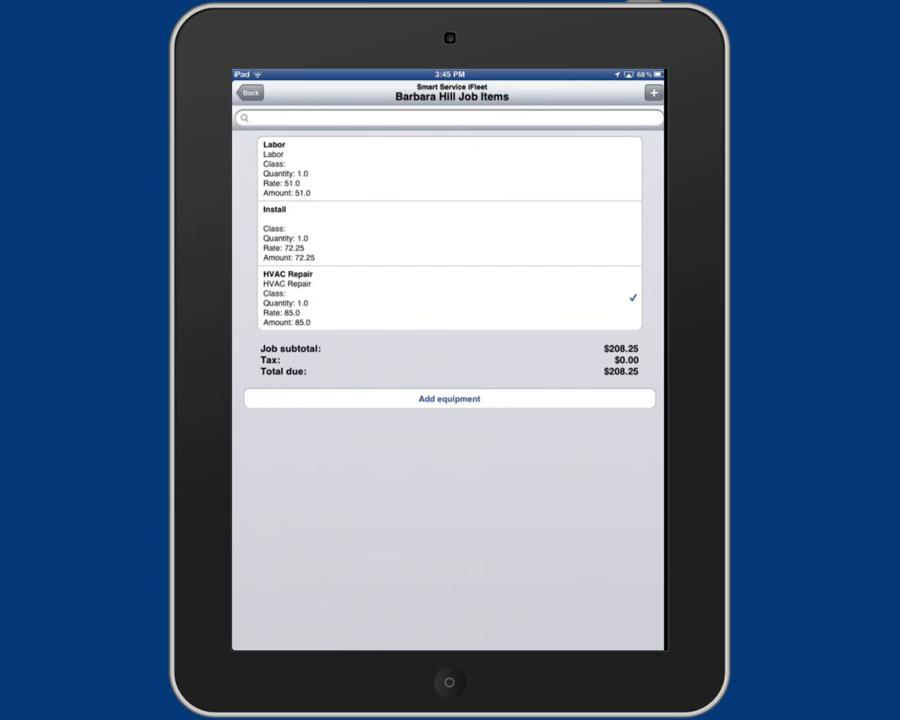
{"action": "left_click", "coordinate": [248, 92]}
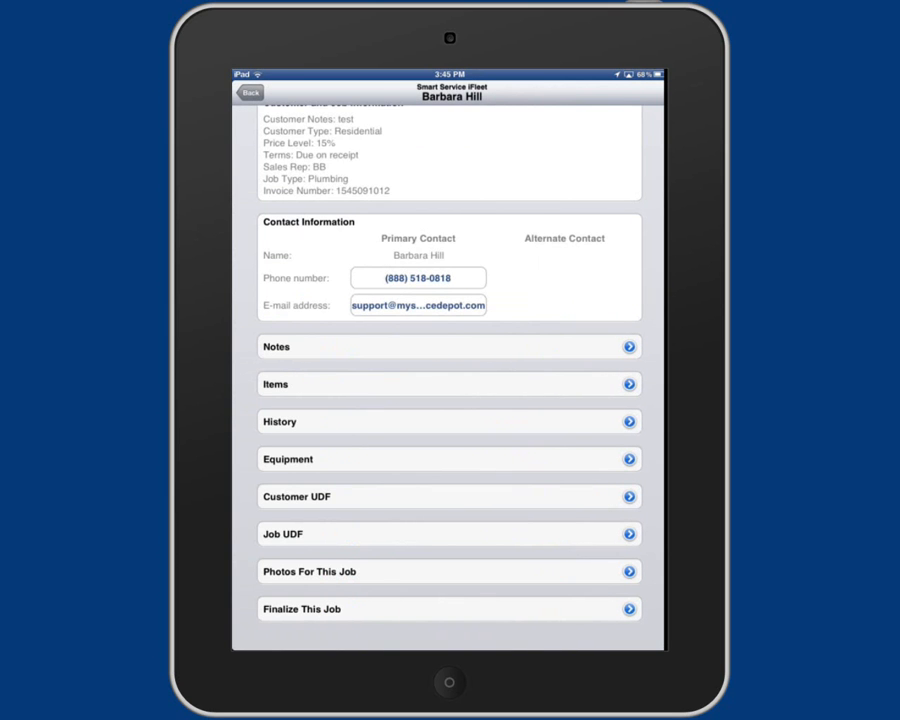
Review the job history, the Trane furnace equipment and the Customer UDF fields, returning to the job.
{"action": "left_click", "coordinate": [448, 420]}
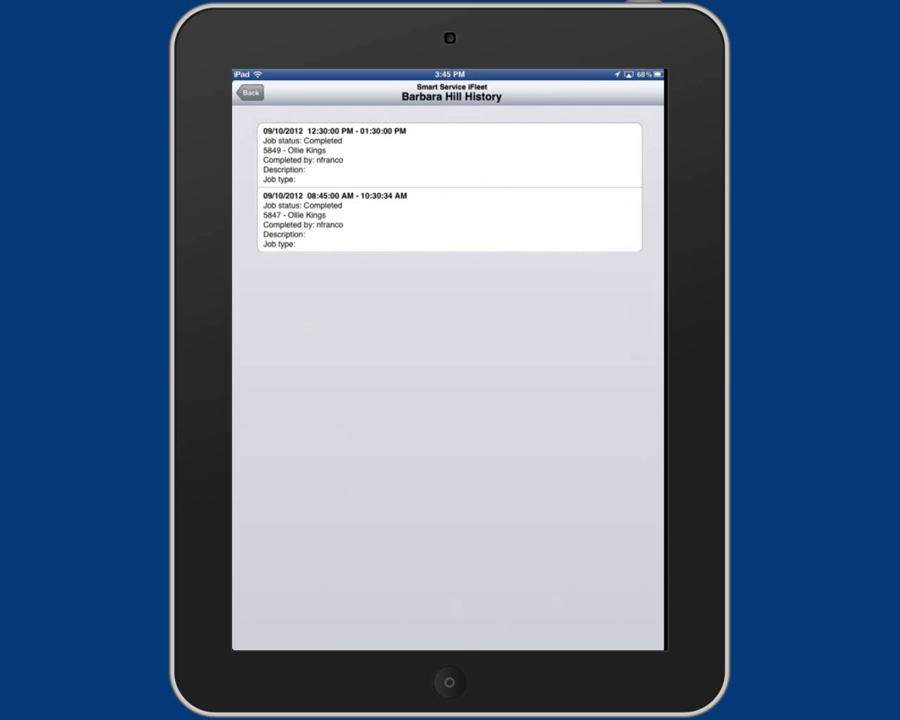
{"action": "left_click", "coordinate": [248, 92]}
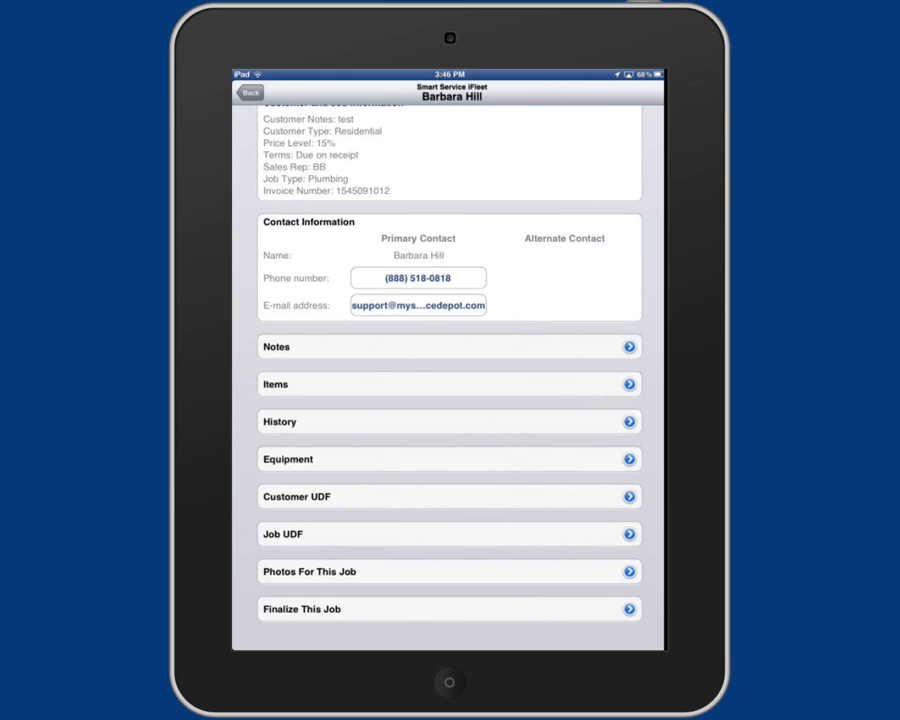
{"action": "left_click", "coordinate": [448, 458]}
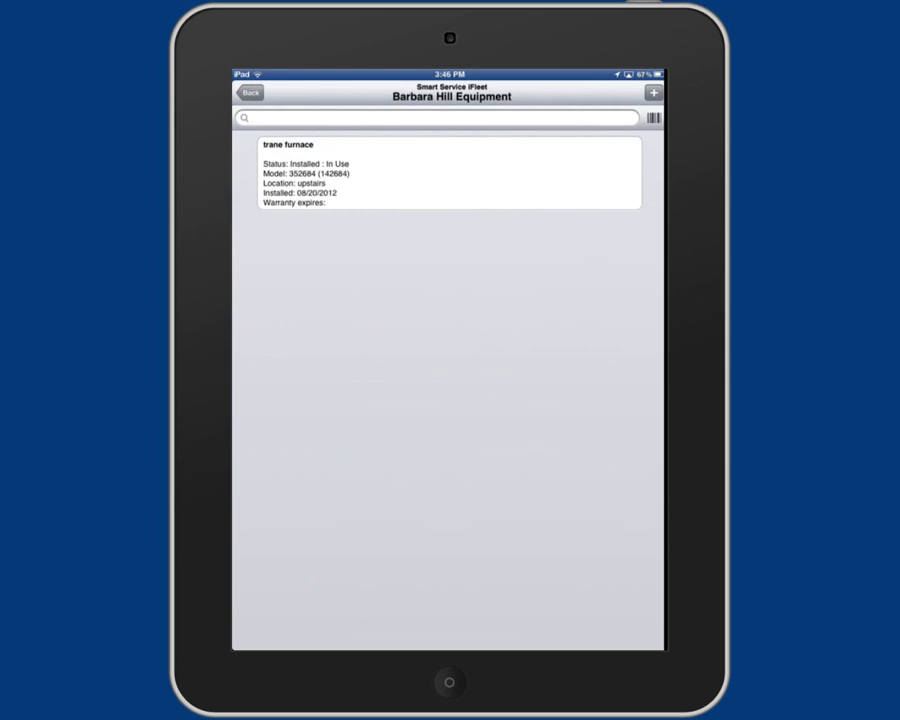
{"action": "left_click", "coordinate": [248, 92]}
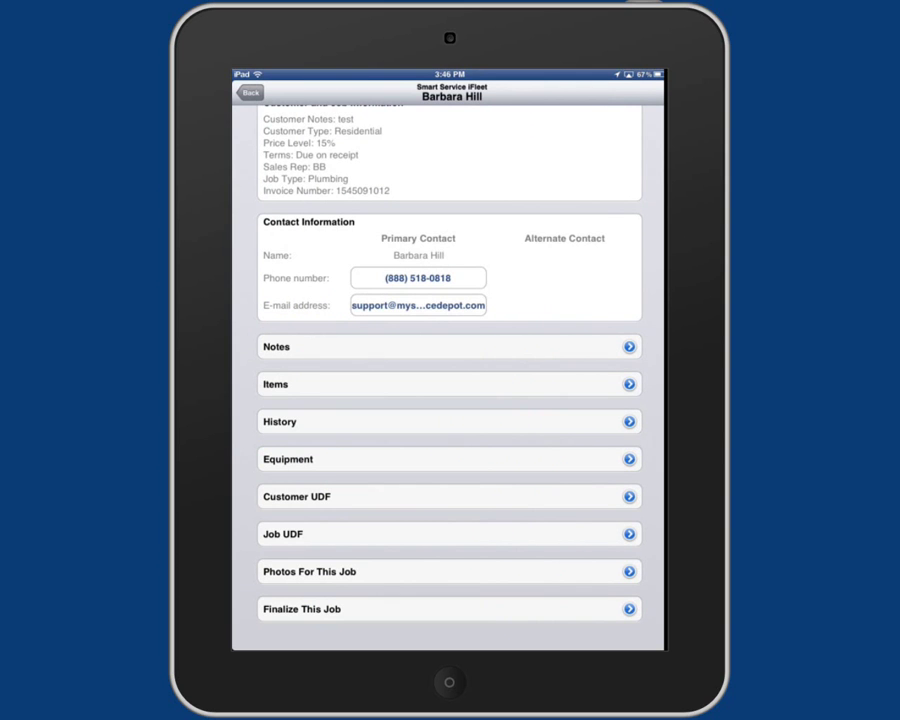
{"action": "left_click", "coordinate": [448, 496]}
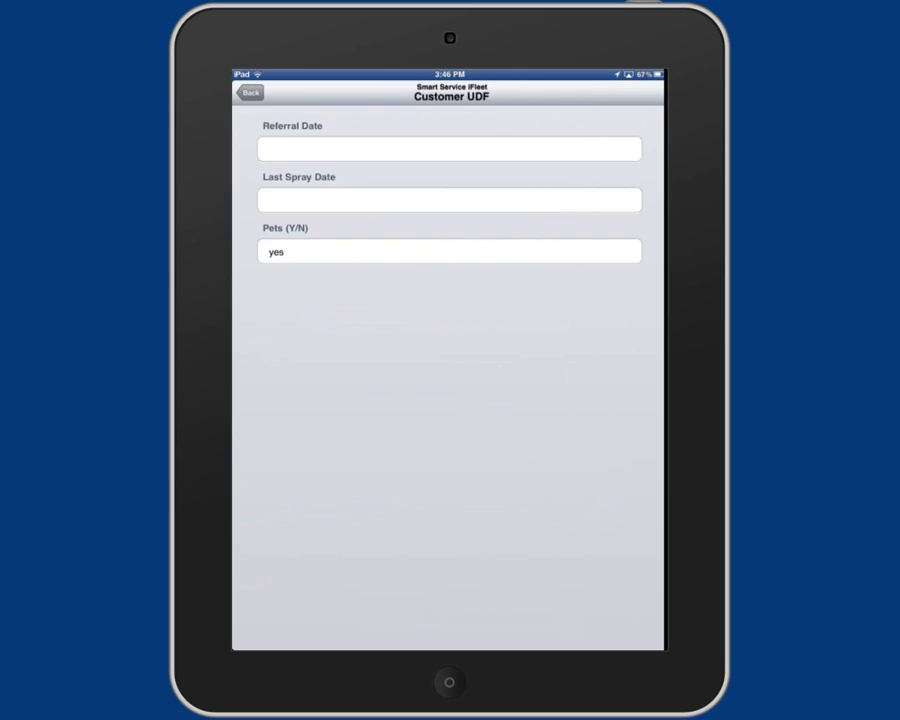
{"action": "left_click", "coordinate": [248, 92]}
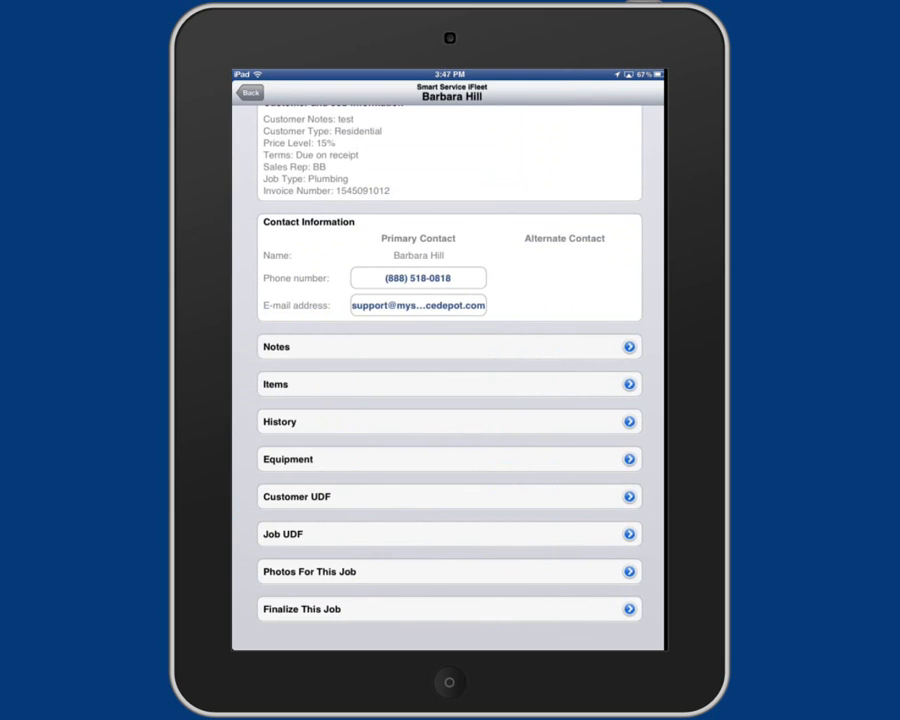
{"action": "left_click", "coordinate": [448, 572]}
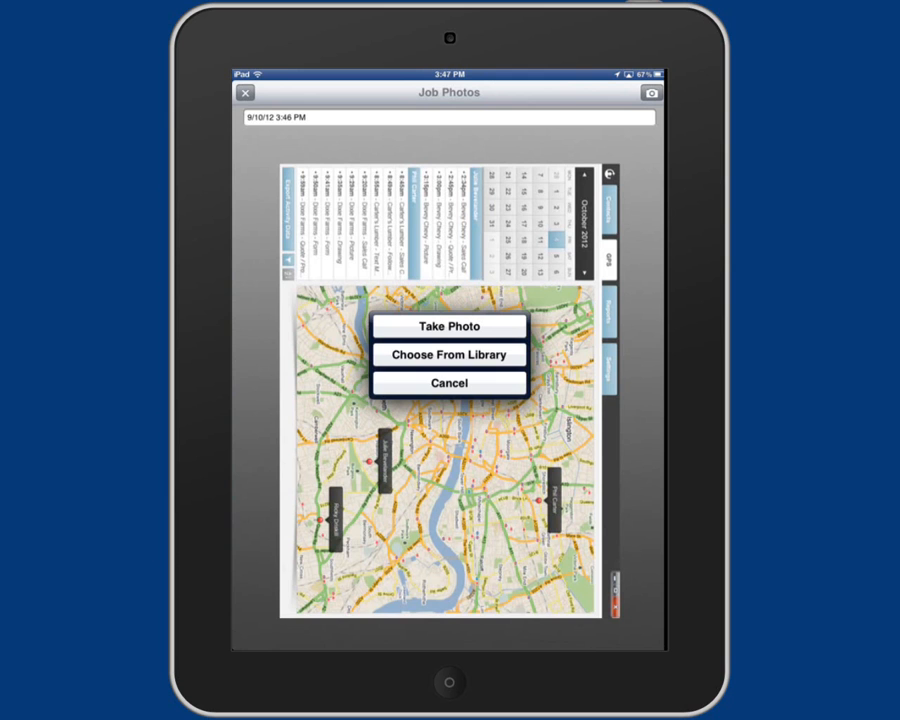
{"action": "left_click", "coordinate": [448, 354]}
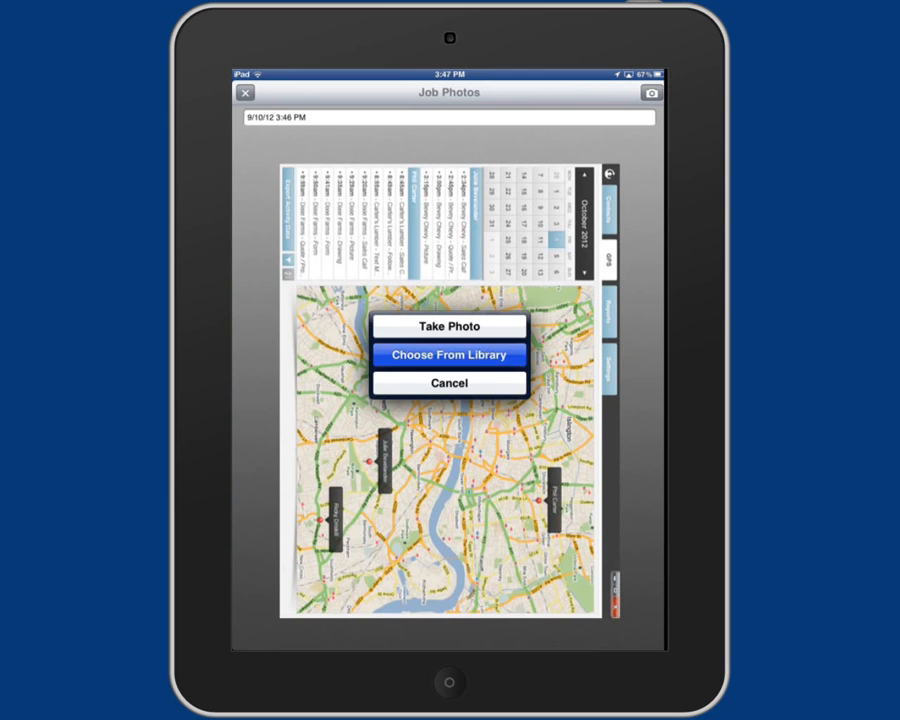
{"action": "left_click", "coordinate": [448, 354]}
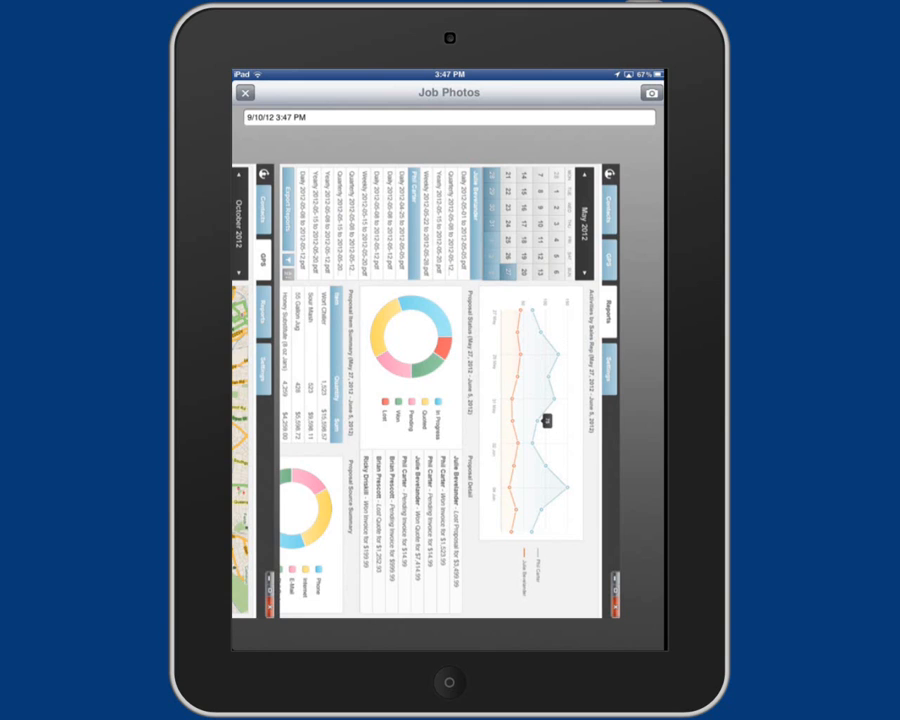
{"action": "left_click", "coordinate": [244, 92]}
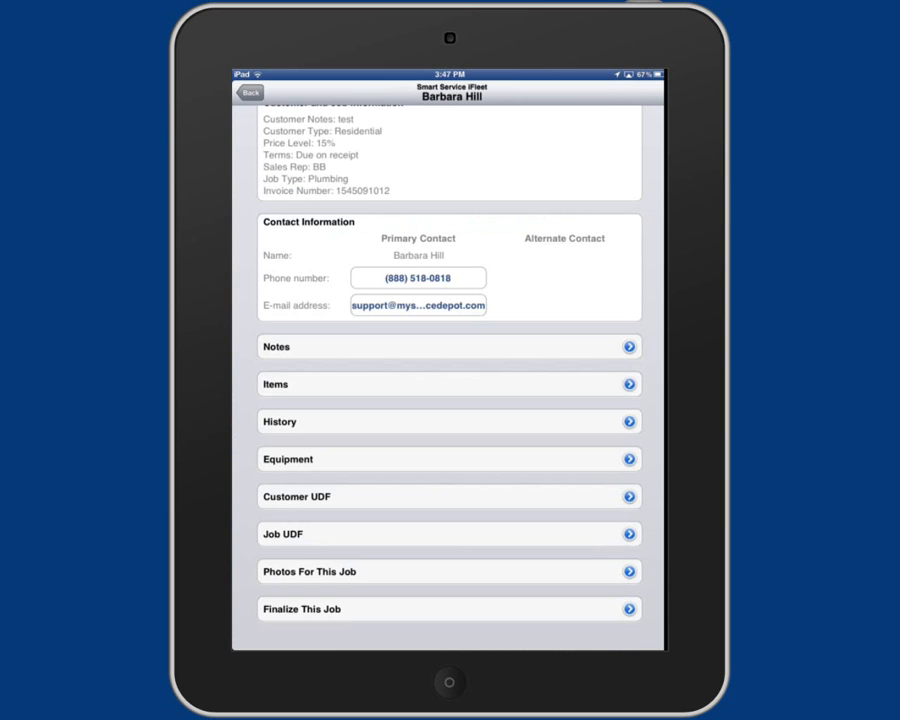
Begin finalizing the job, agree to the terms and confirm the $208.25 total before signing.
{"action": "left_click", "coordinate": [448, 608]}
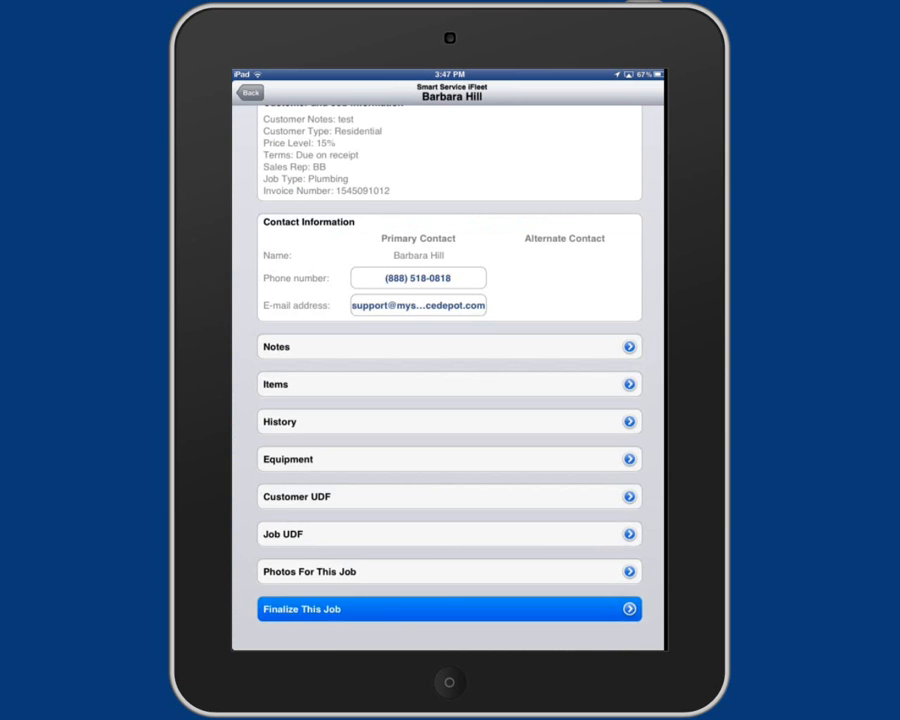
{"action": "left_click", "coordinate": [448, 608]}
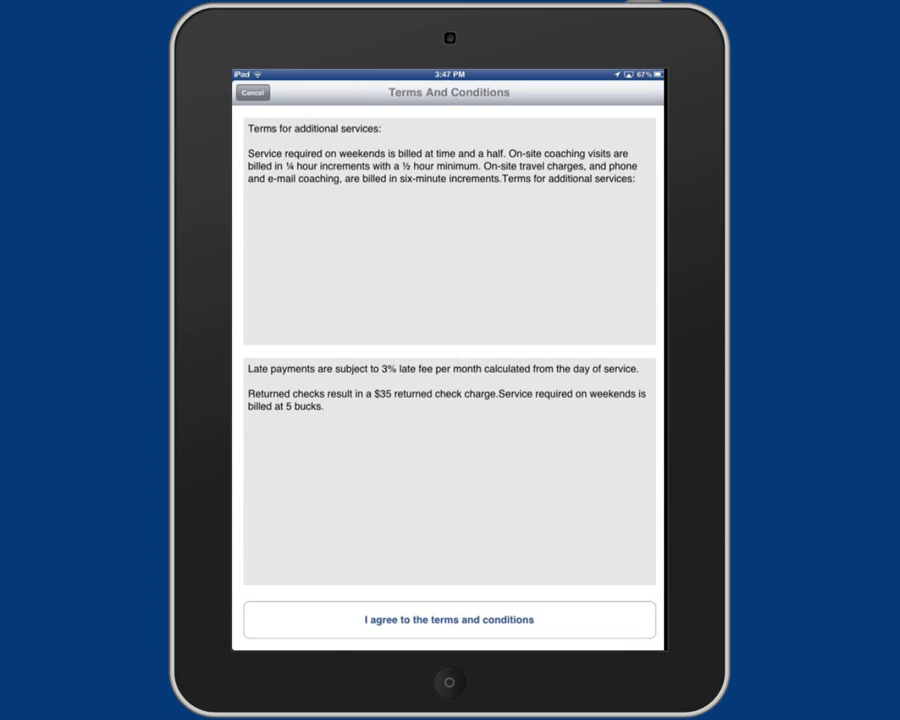
{"action": "left_click", "coordinate": [448, 620]}
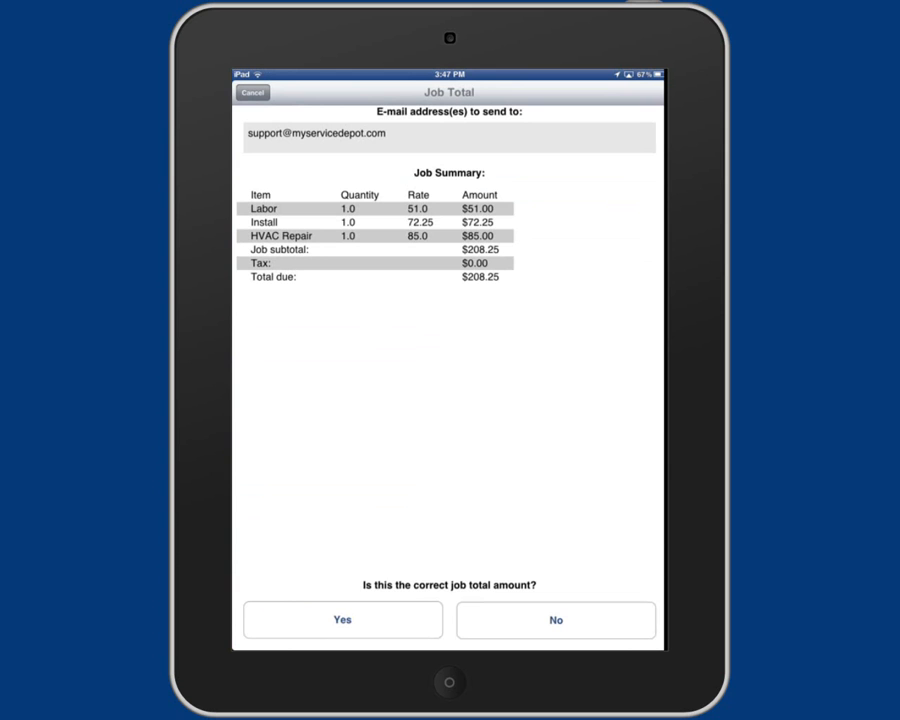
{"action": "left_click", "coordinate": [342, 620]}
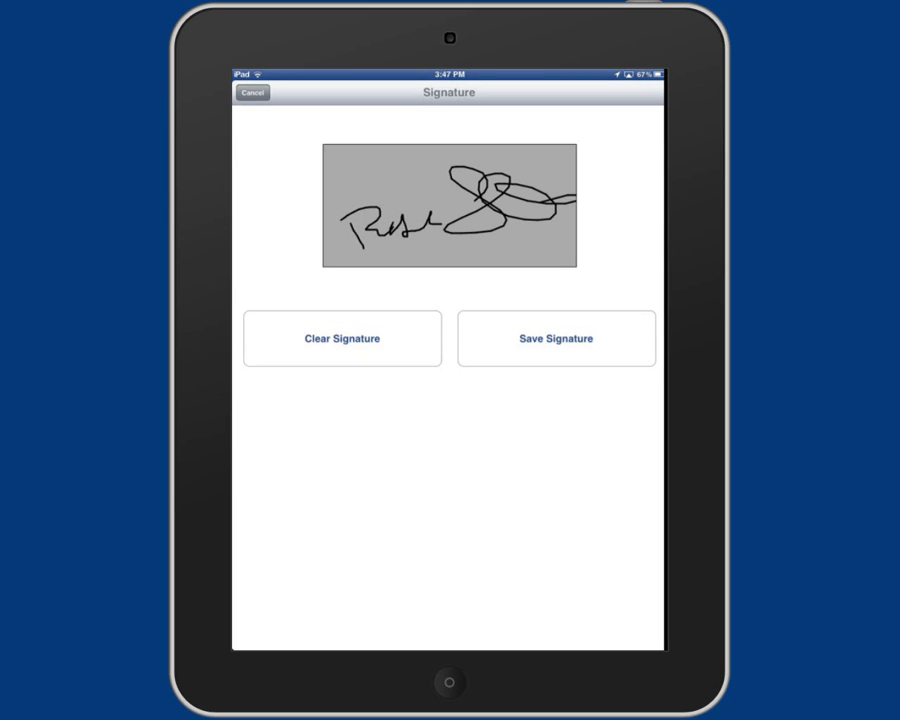
Save the customer's signature and choose E-mail to send the Test Company Work Order PDF.
{"action": "left_click", "coordinate": [556, 338]}
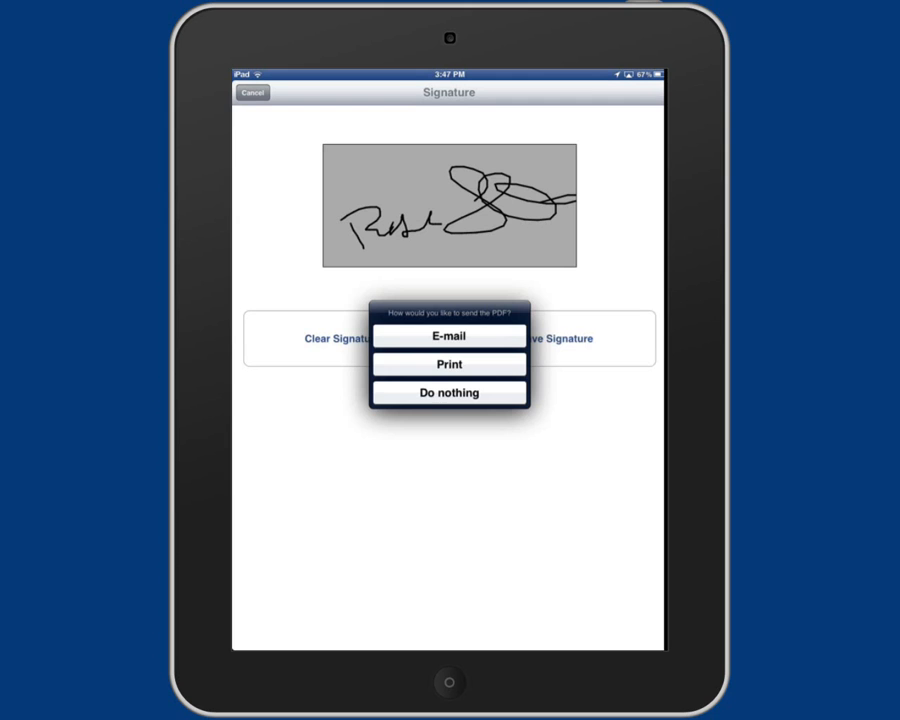
{"action": "left_click", "coordinate": [448, 336]}
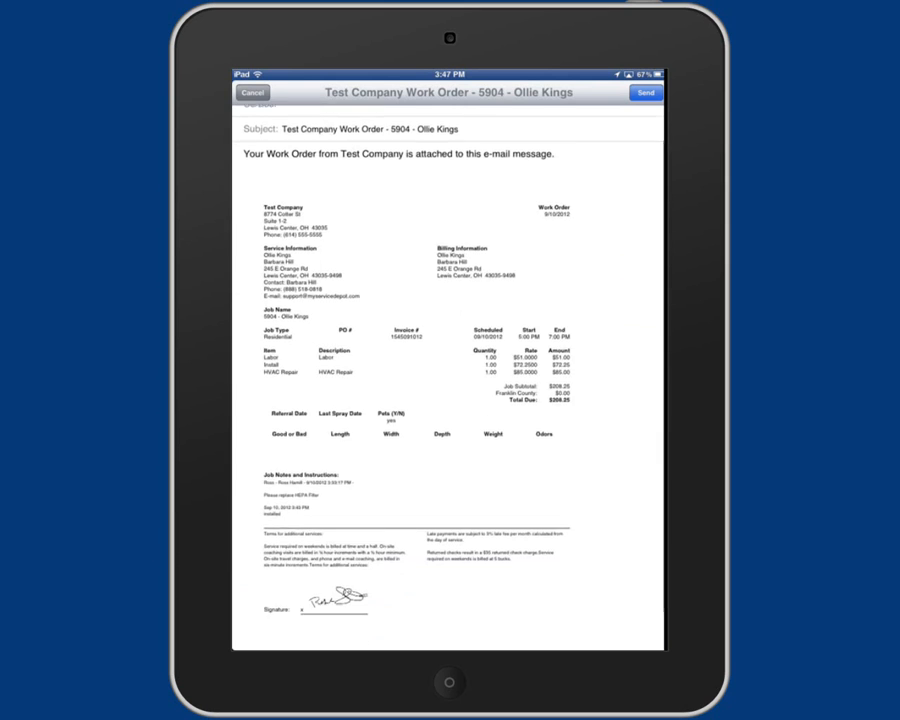
{"action": "scroll", "scroll_direction": "up", "scroll_amount": 3}
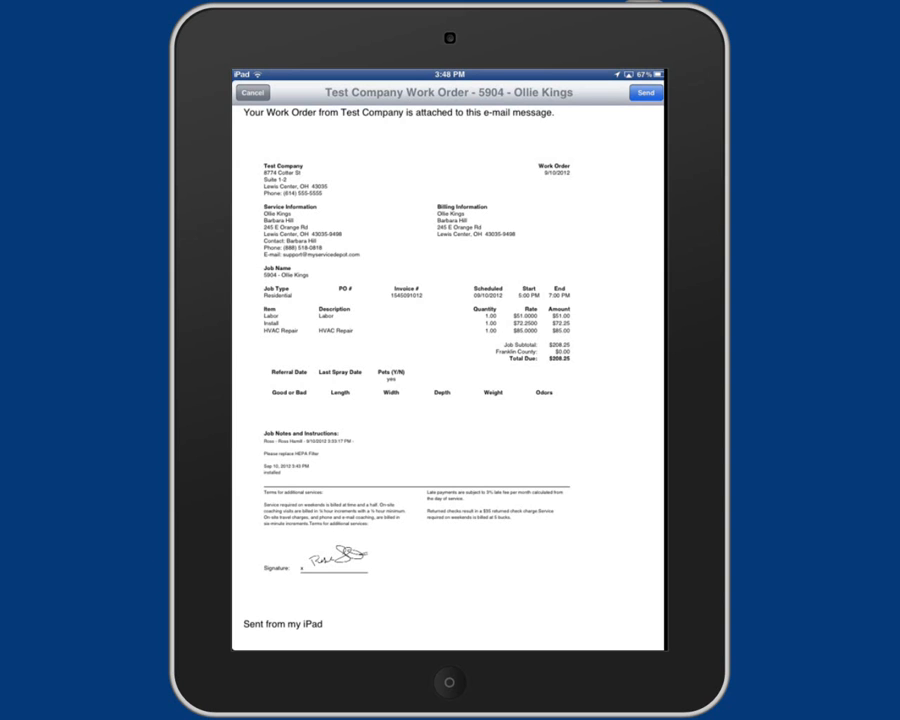
{"action": "left_click", "coordinate": [252, 92]}
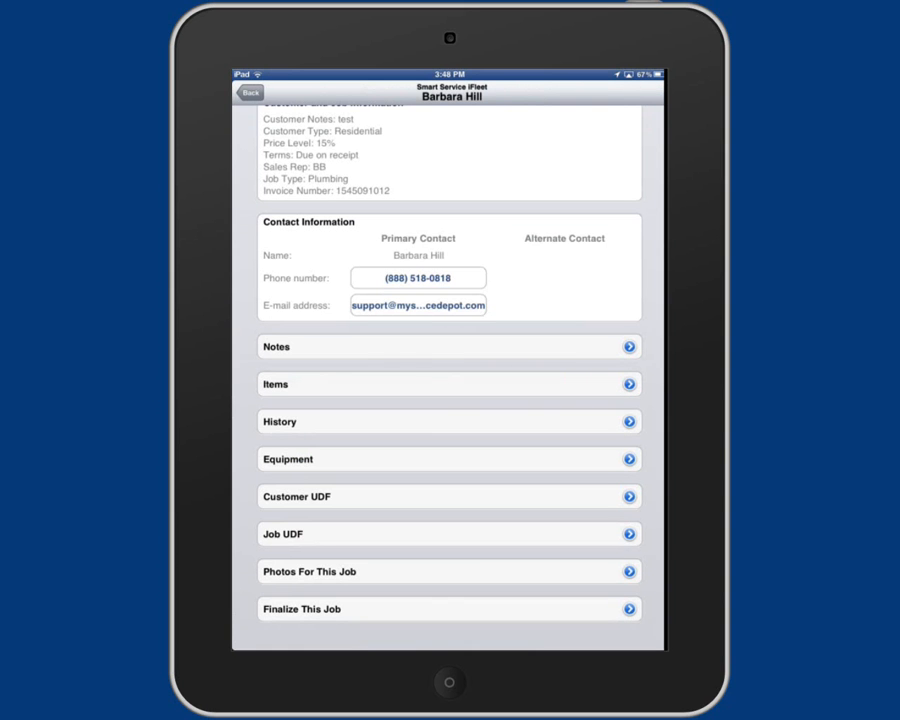